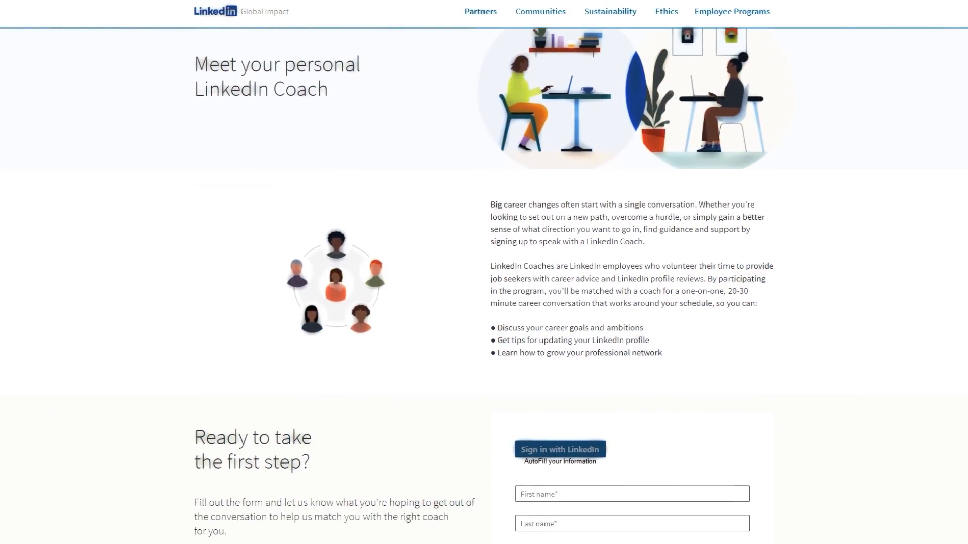
{"action": "scroll", "scroll_direction": "down", "scroll_amount": 3}
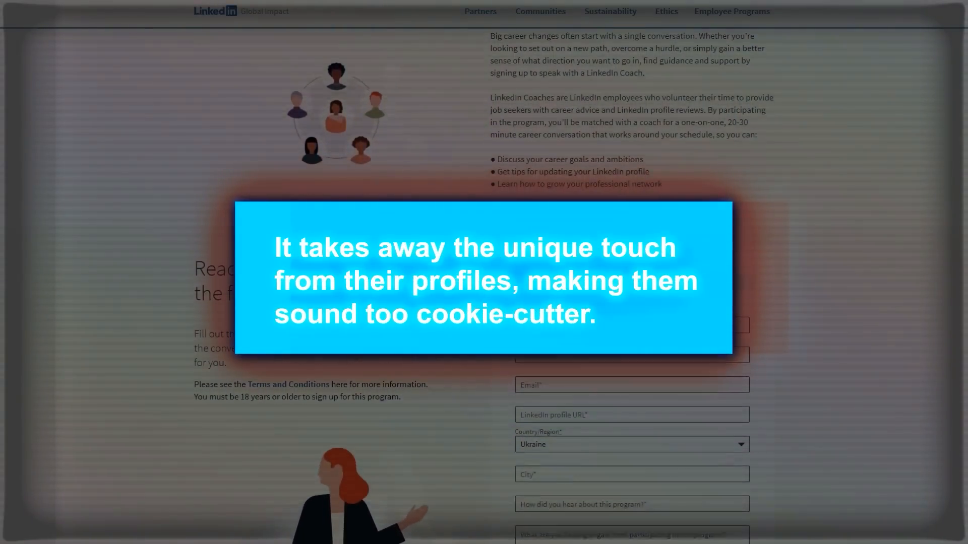
{"action": "scroll", "scroll_direction": "down", "scroll_amount": 3}
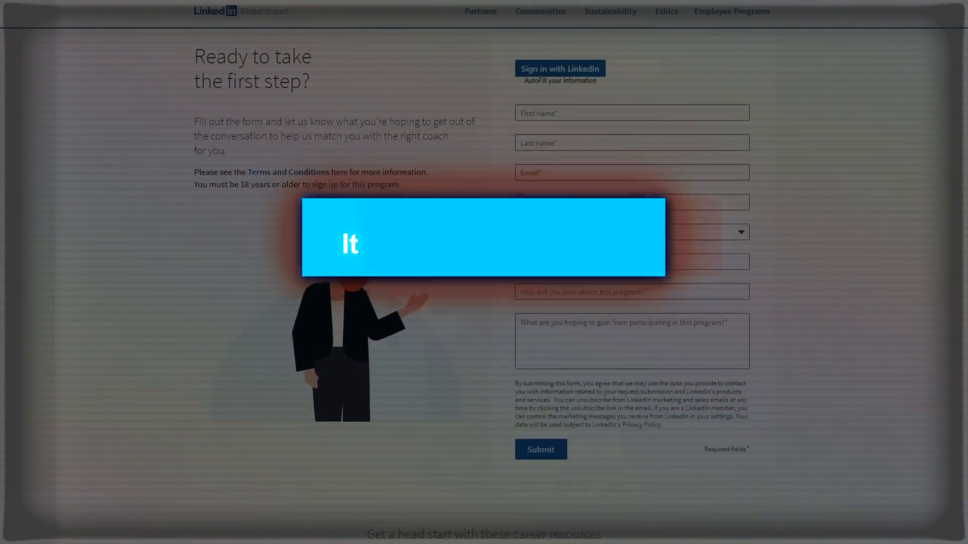
{"action": "scroll", "scroll_direction": "down", "scroll_amount": 3}
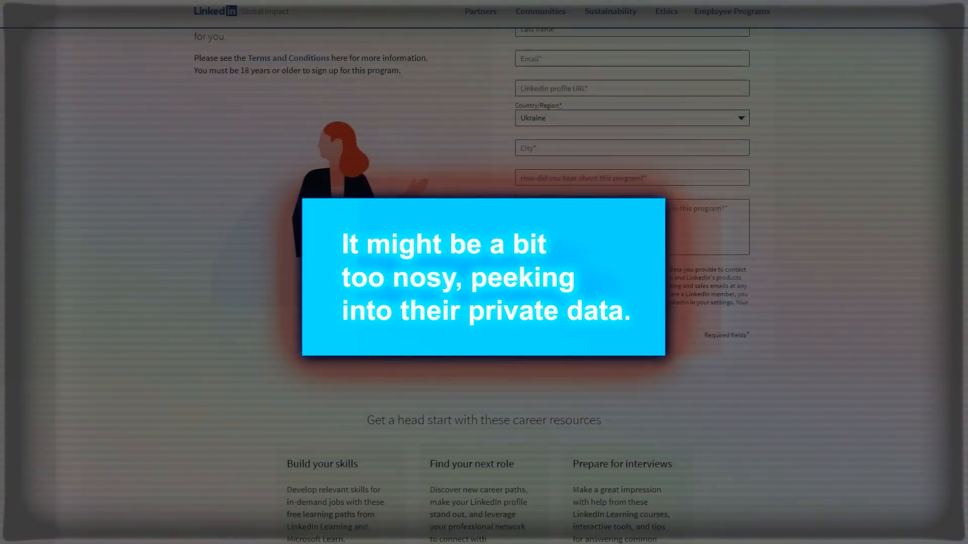